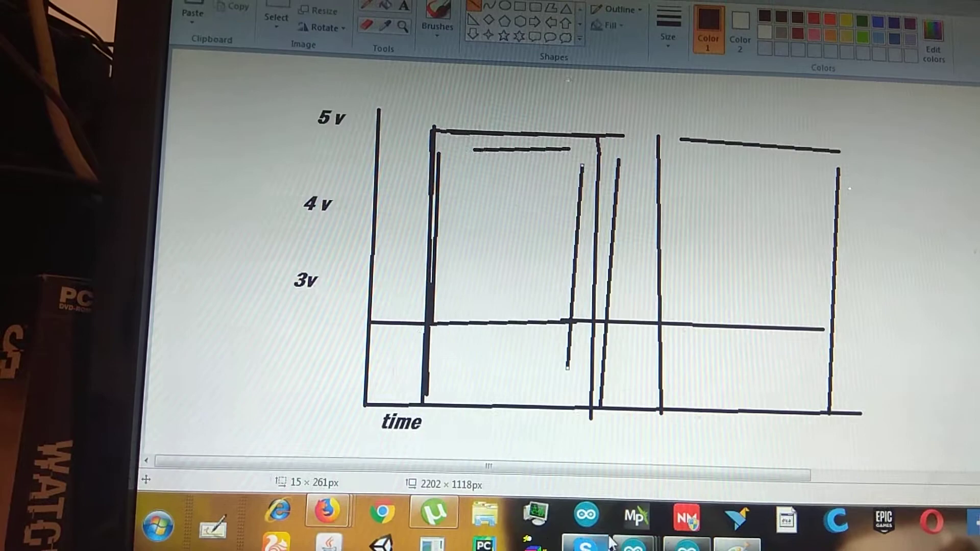
Close the Paint window with the pulse timing diagram, raising the save-changes prompt
click(583, 516)
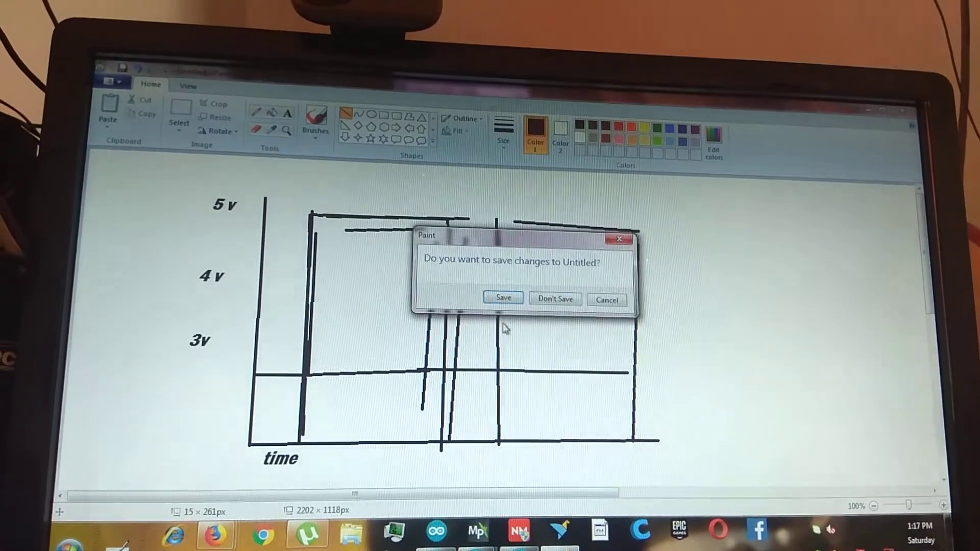
Discard changes to Untitled so Paint closes over the micros() reference page
click(553, 299)
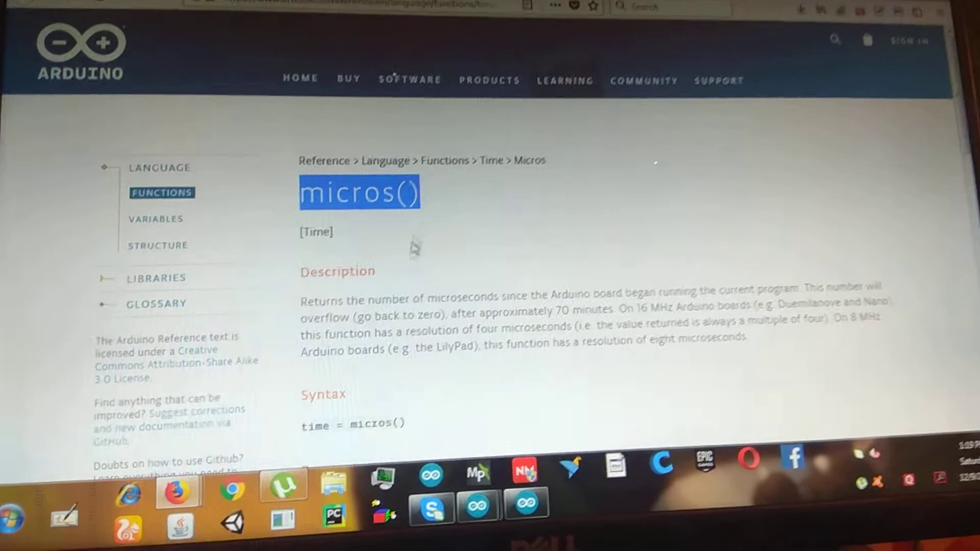
Scroll through the micros() and pulseIn() reference pages to read description, syntax and parameters
scroll(down, 3)
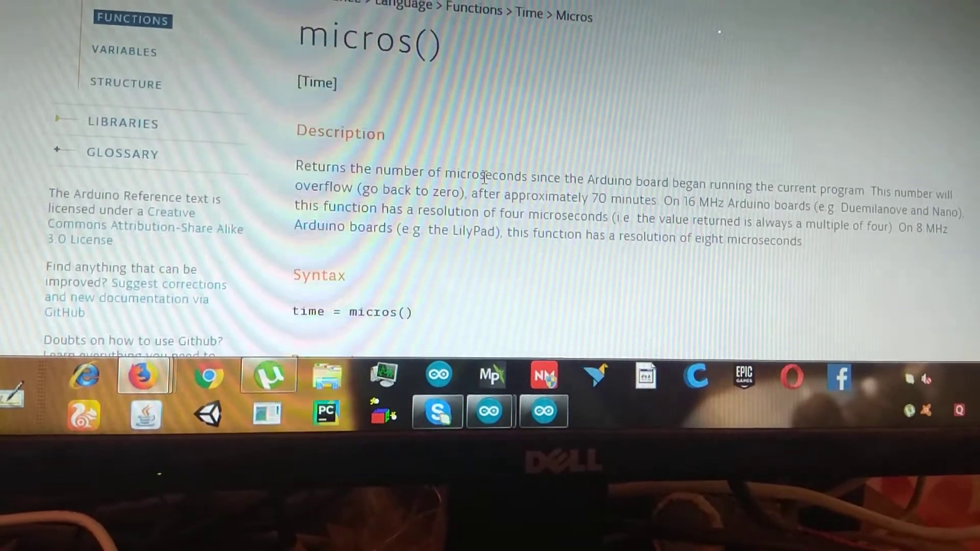
scroll(down, 3)
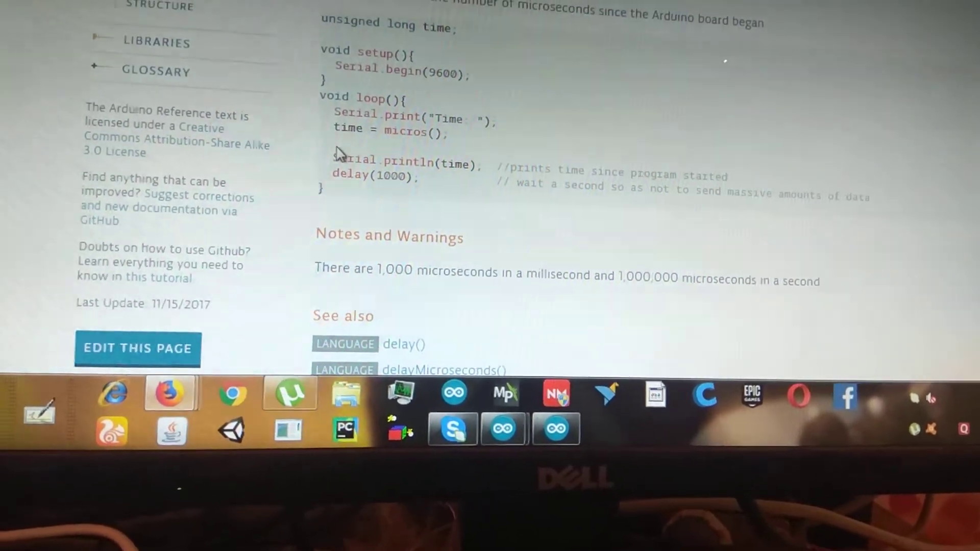
scroll(up, 3)
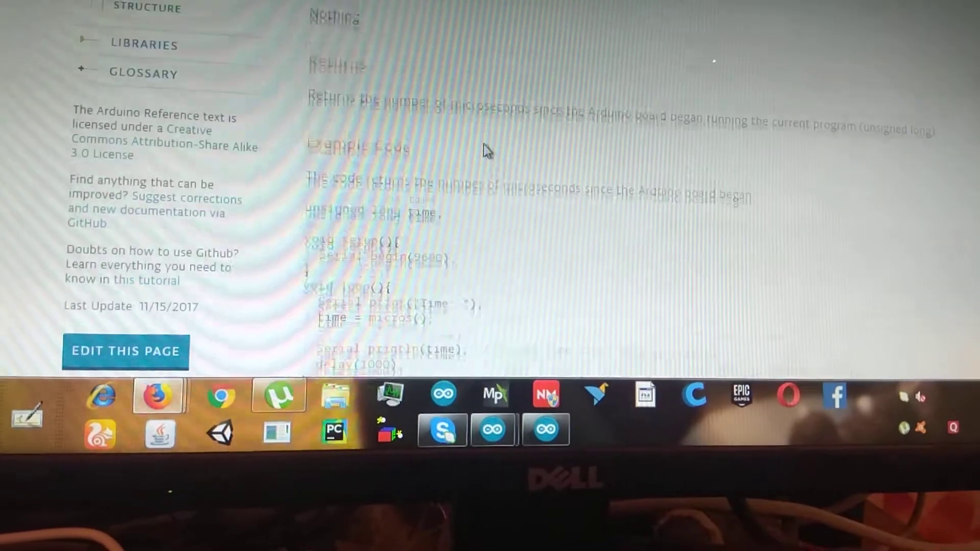
scroll(up, 3)
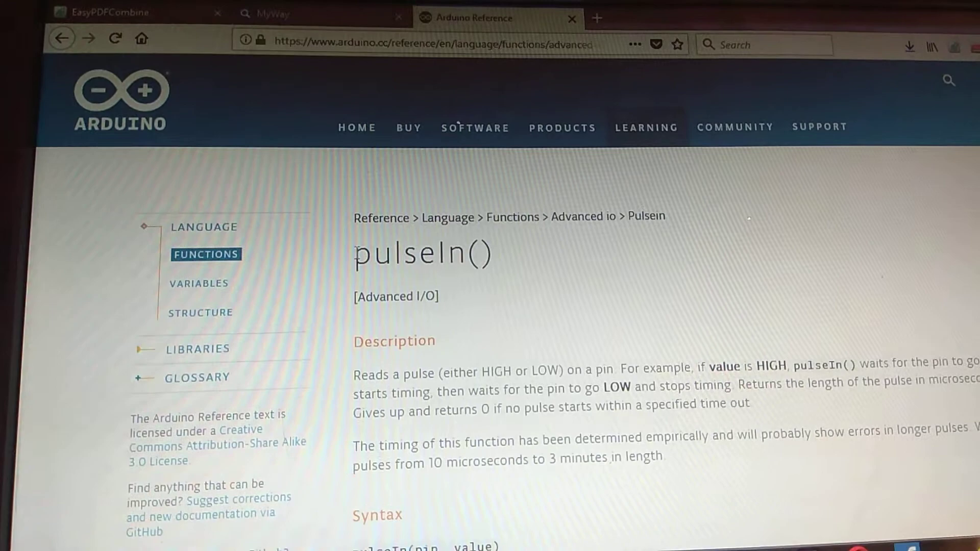
scroll(down, 3)
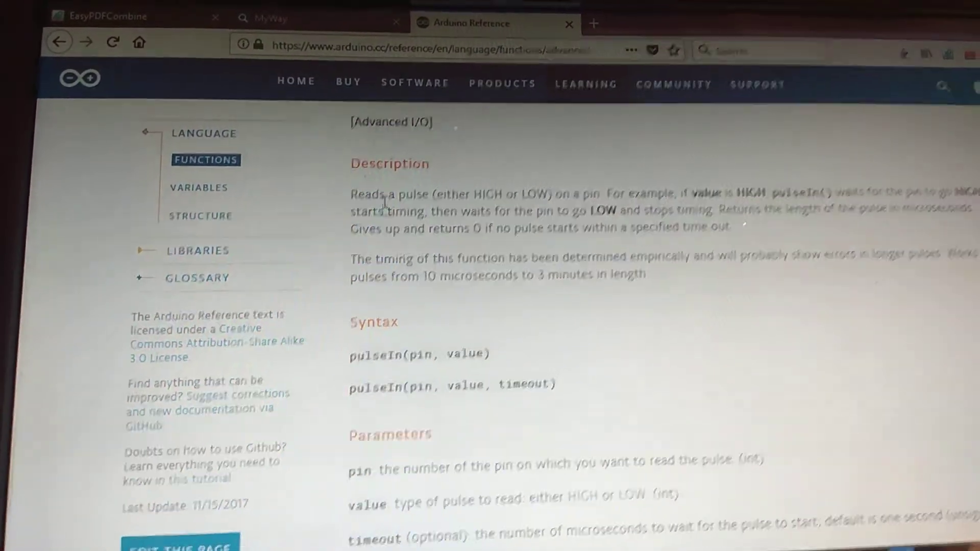